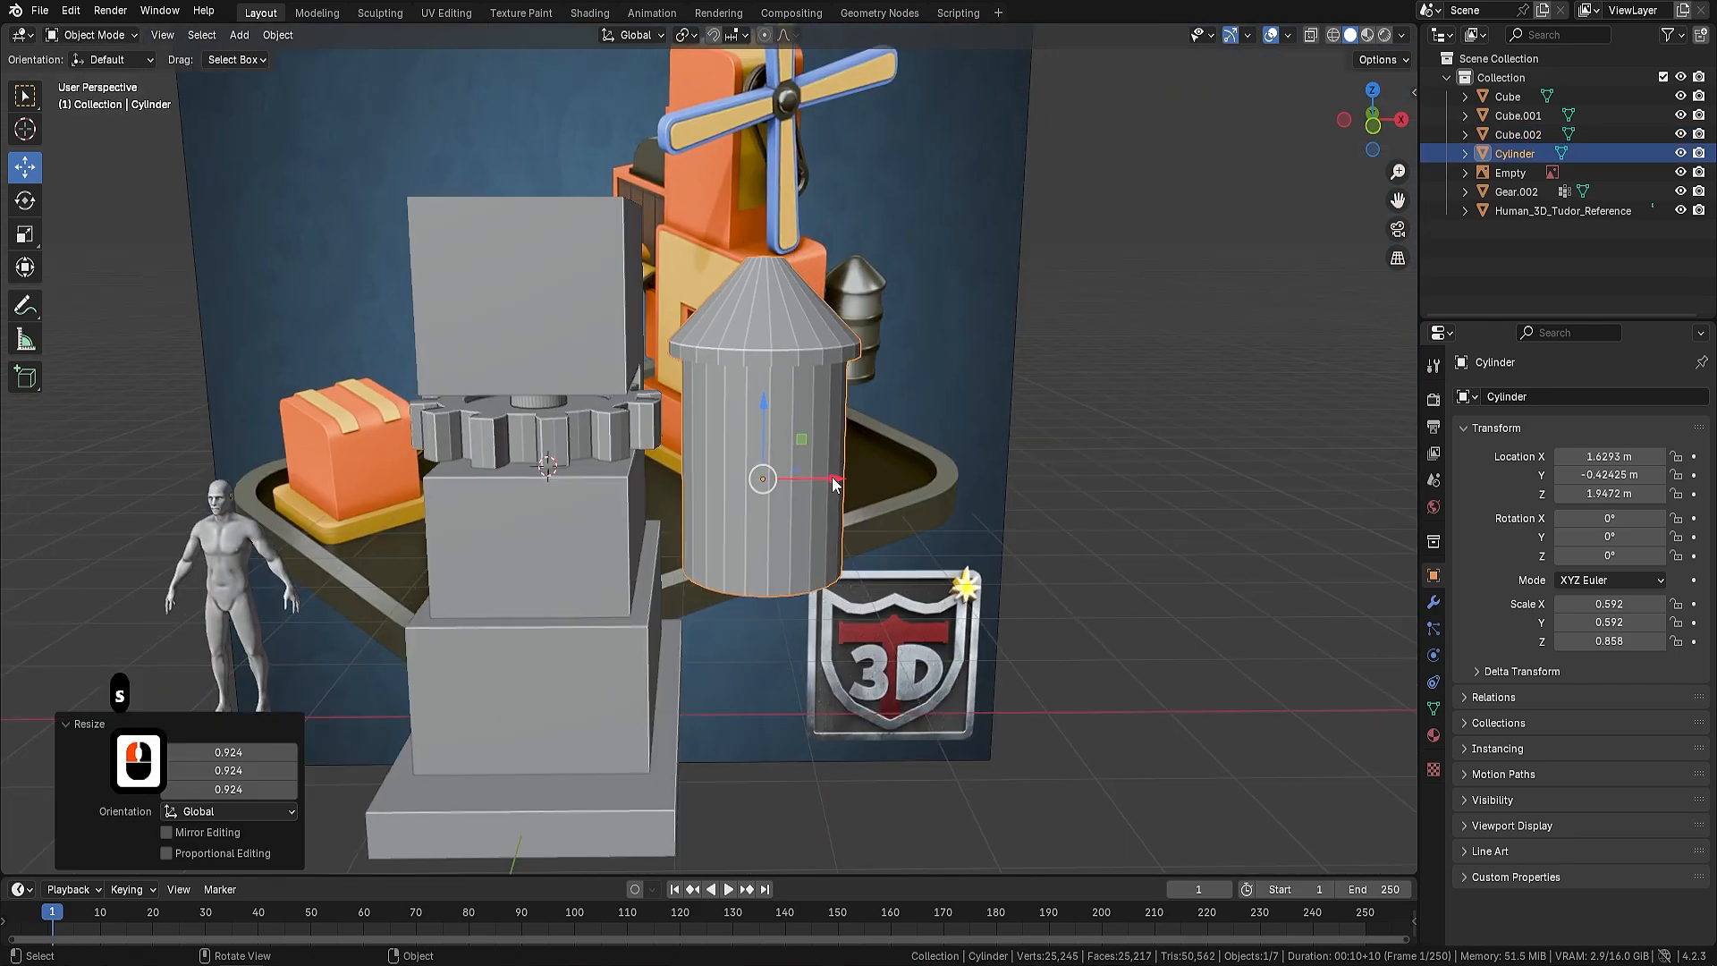
- Give the hazard light a red Emission material at strength 2.7 with keyframed colour
{"action": "key", "text": "Tab"}
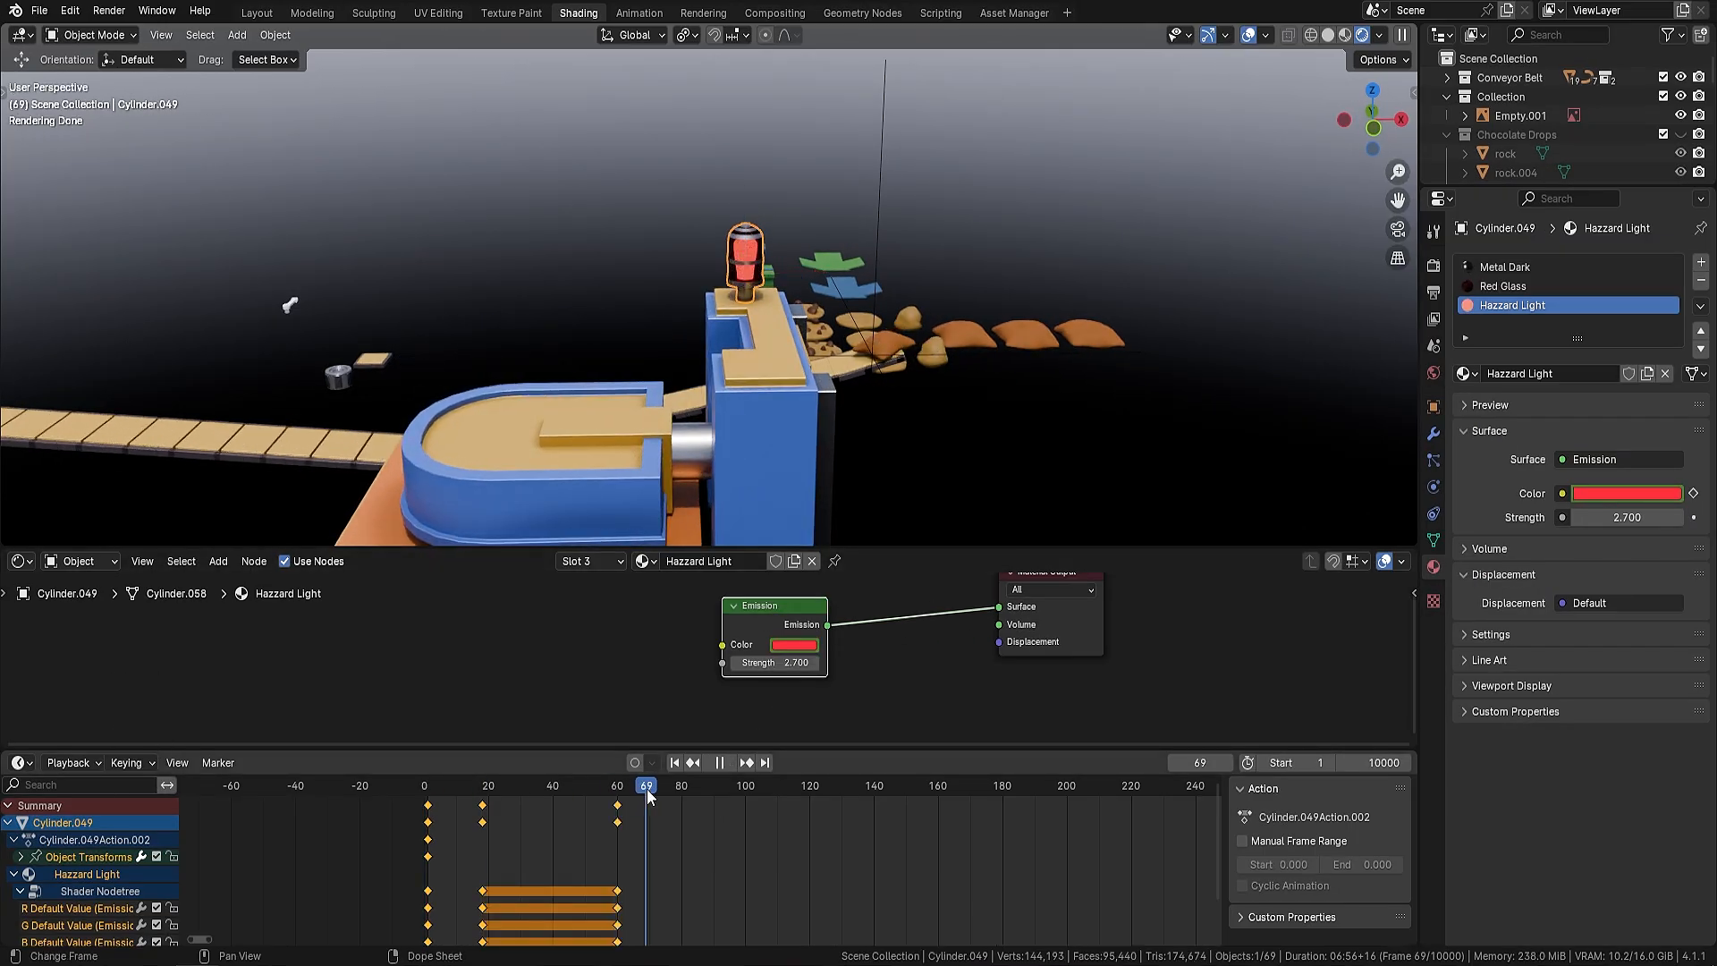
- Add Basis and Key 1 shape keys to the flour bag cylinder
{"action": "left_click", "coordinate": [795, 785]}
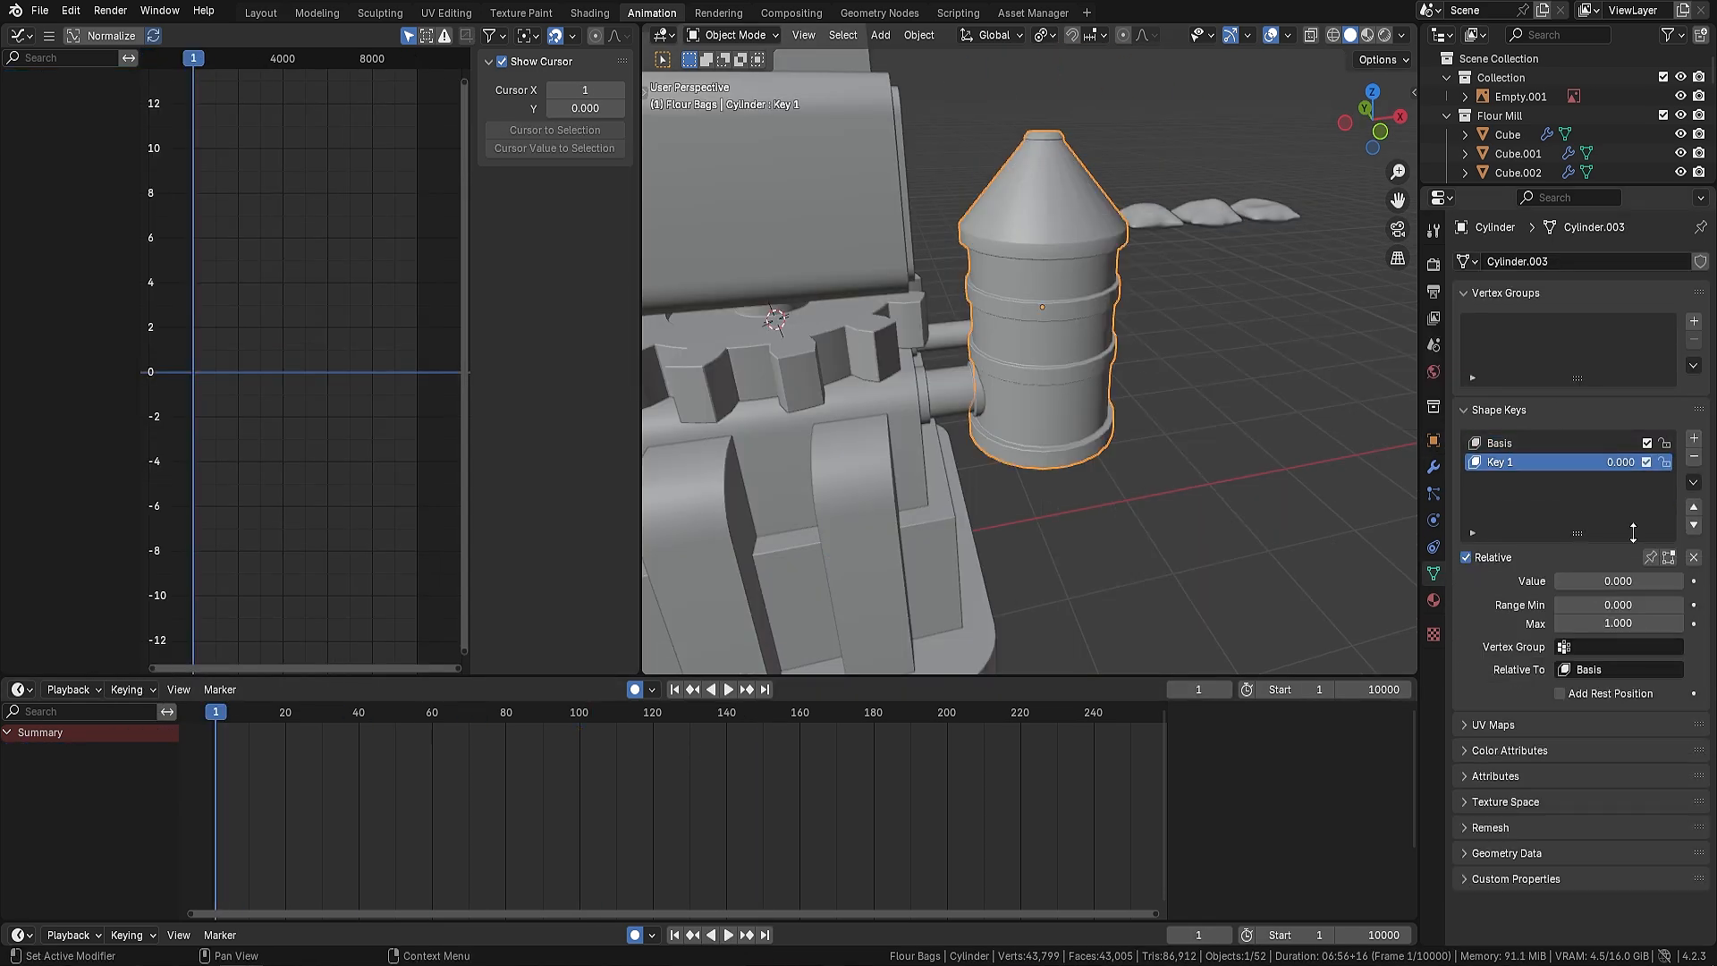
- Map batter.png onto the chutes via UV coordinates, scale 5, Y location 17.7 m
{"action": "key", "text": "Tab"}
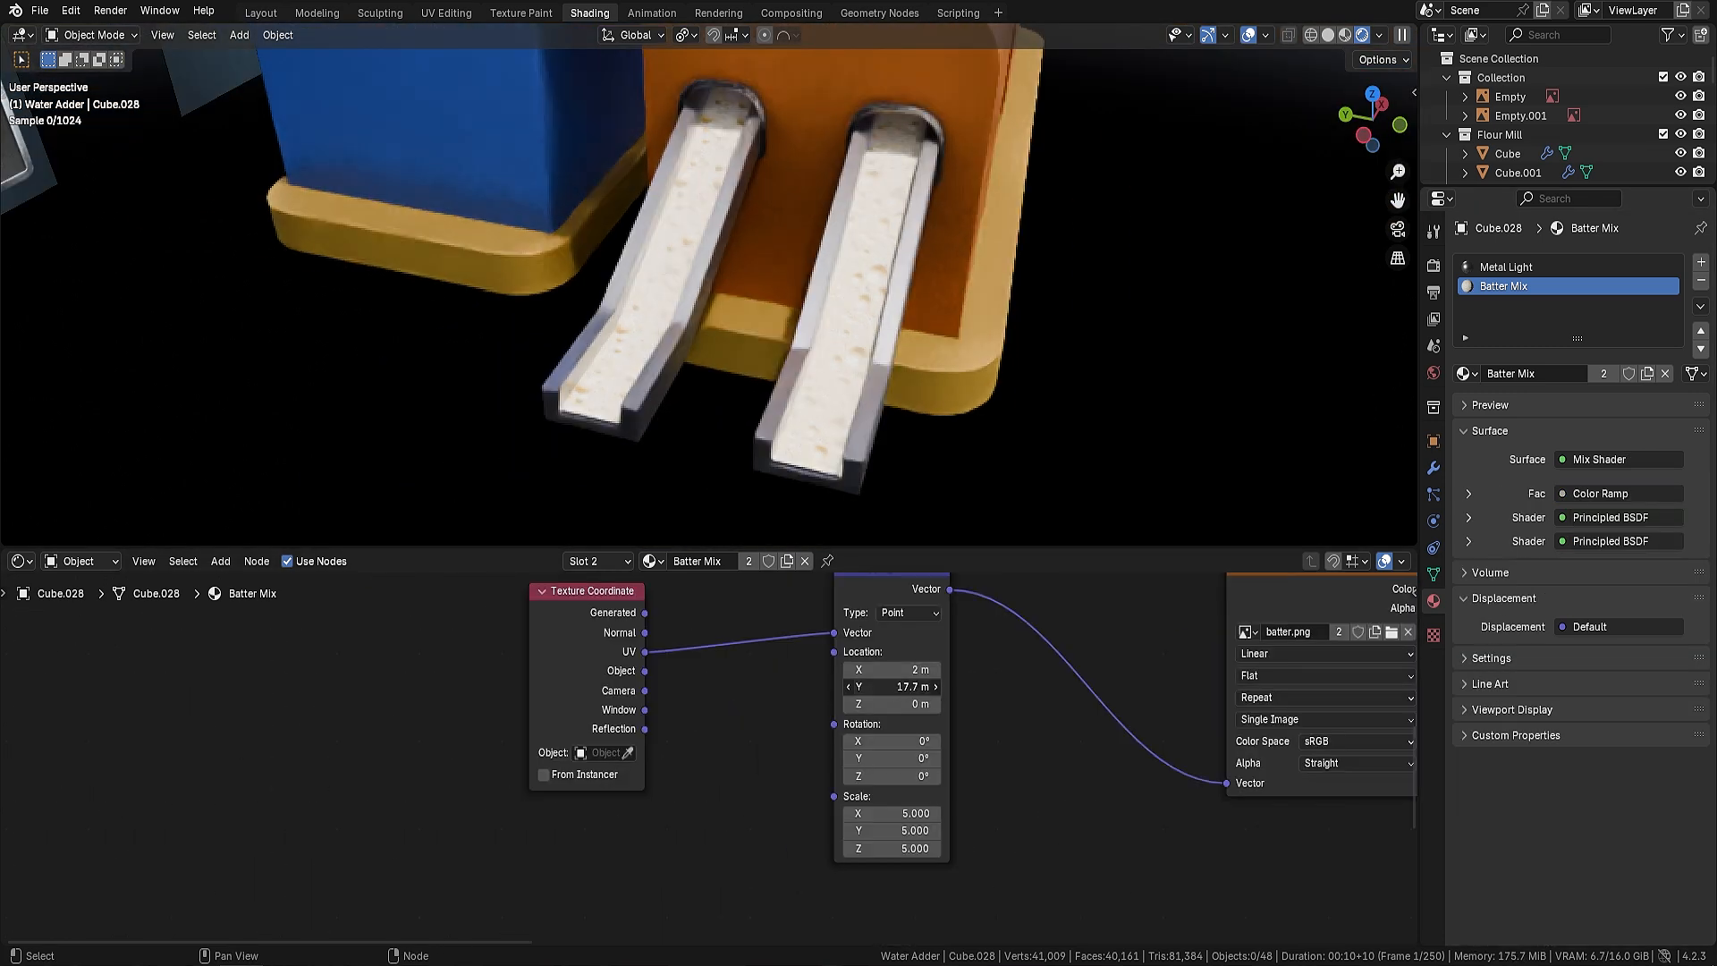
- Reshape the oven's curved pipe by moving its curve points in Edit Mode
{"action": "left_click", "coordinate": [317, 13]}
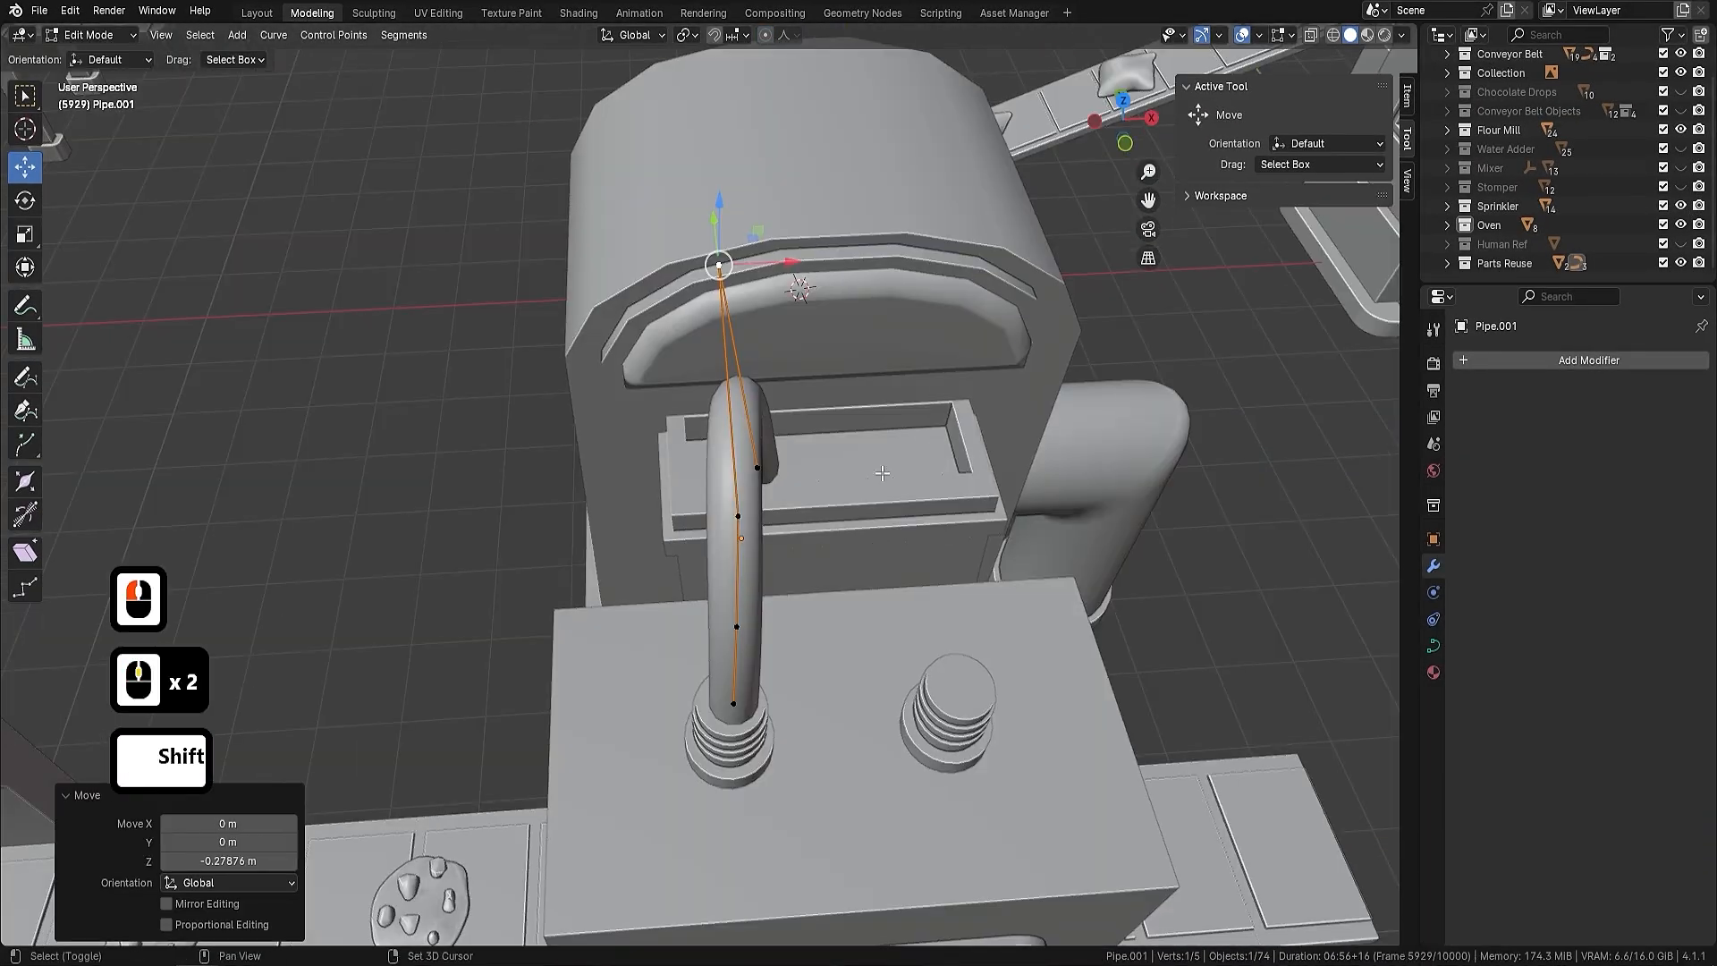
{"action": "key", "text": "Tab"}
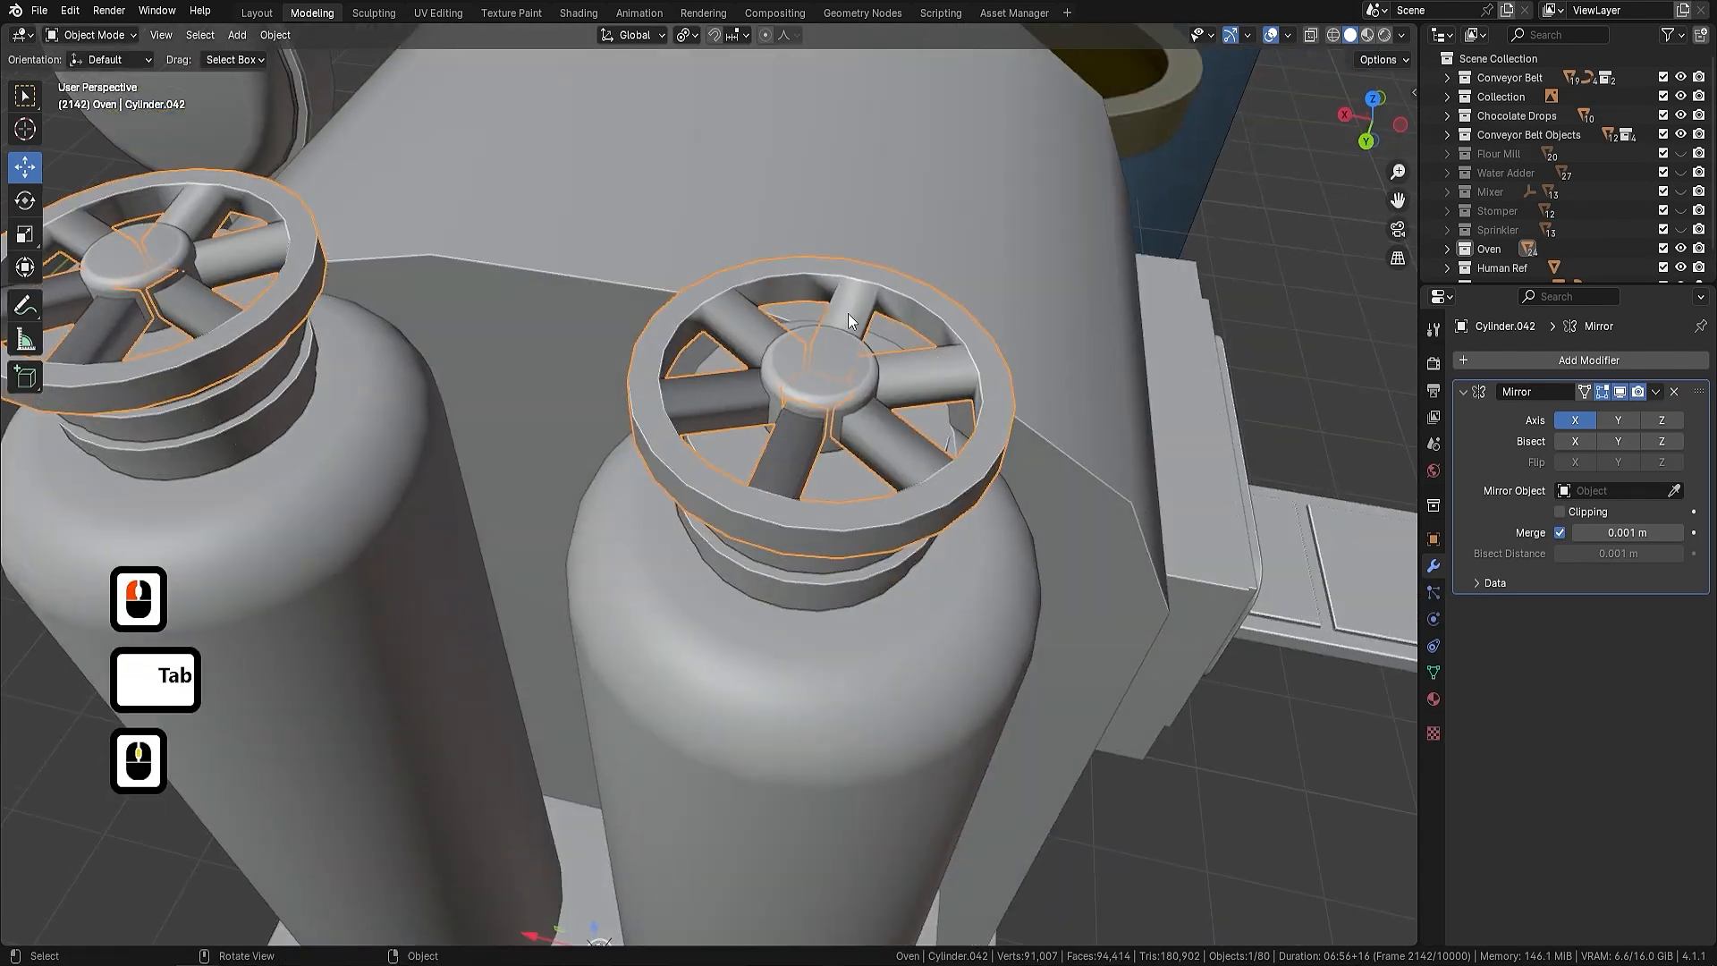
- Add Mirror and Subdivision modifiers and an extra edge loop to the valve wheel
{"action": "left_click", "coordinate": [1587, 359]}
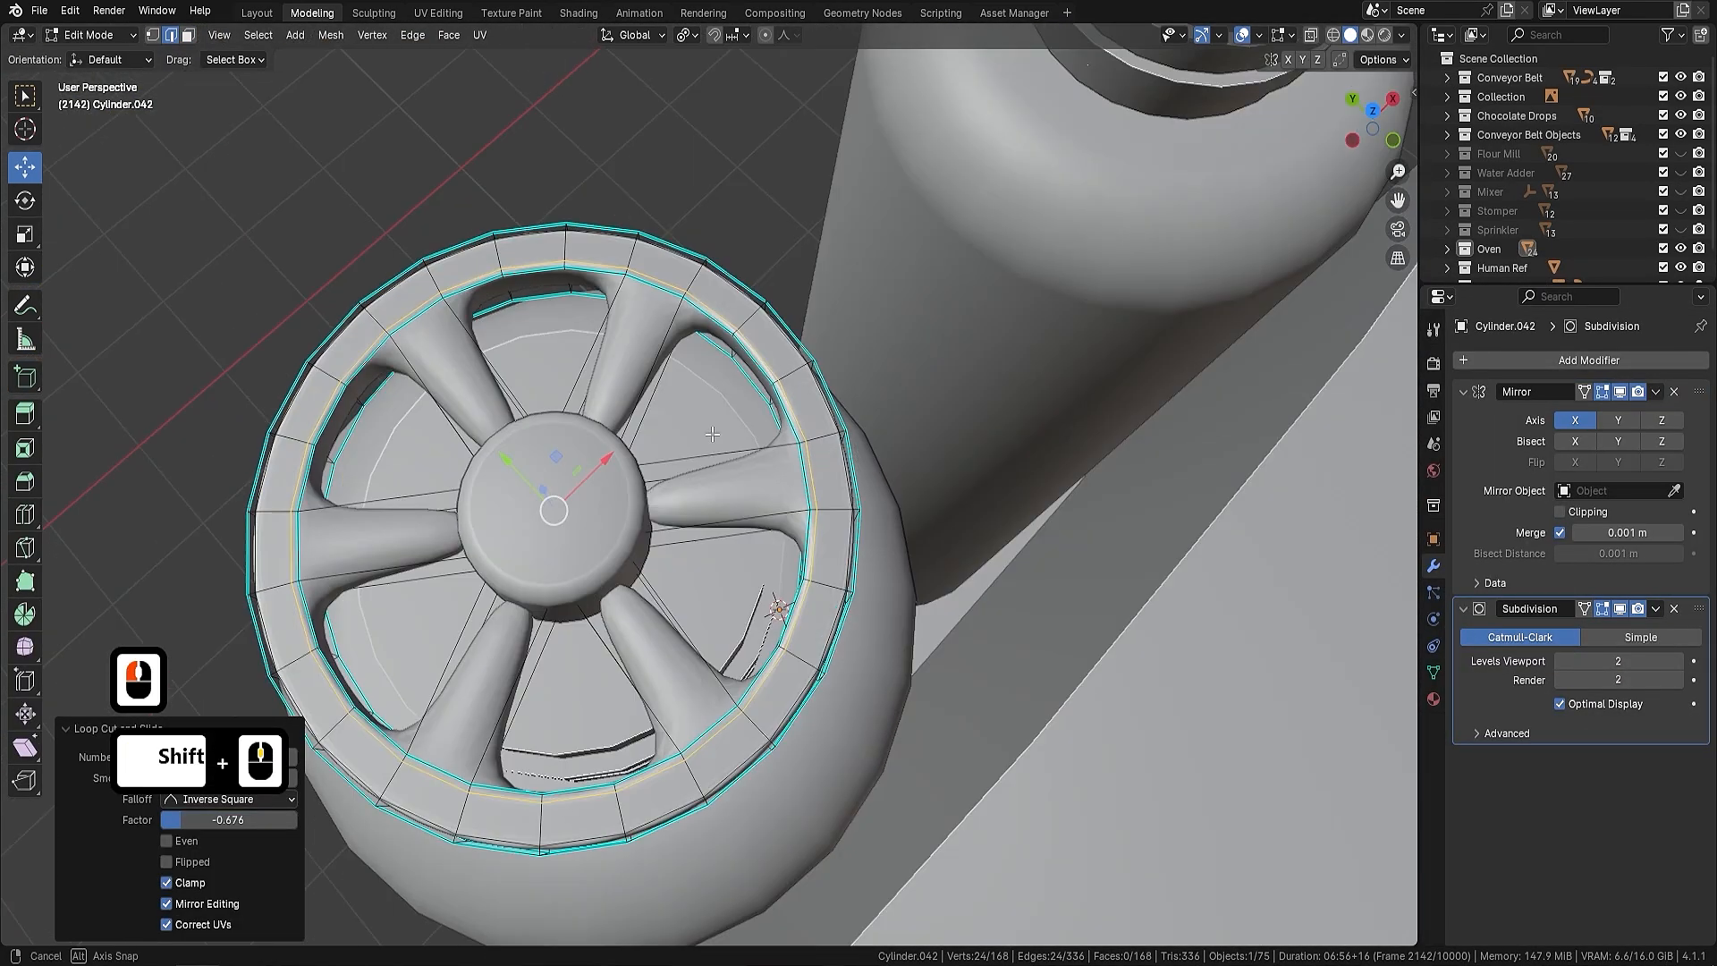
{"action": "left_click", "coordinate": [791, 13]}
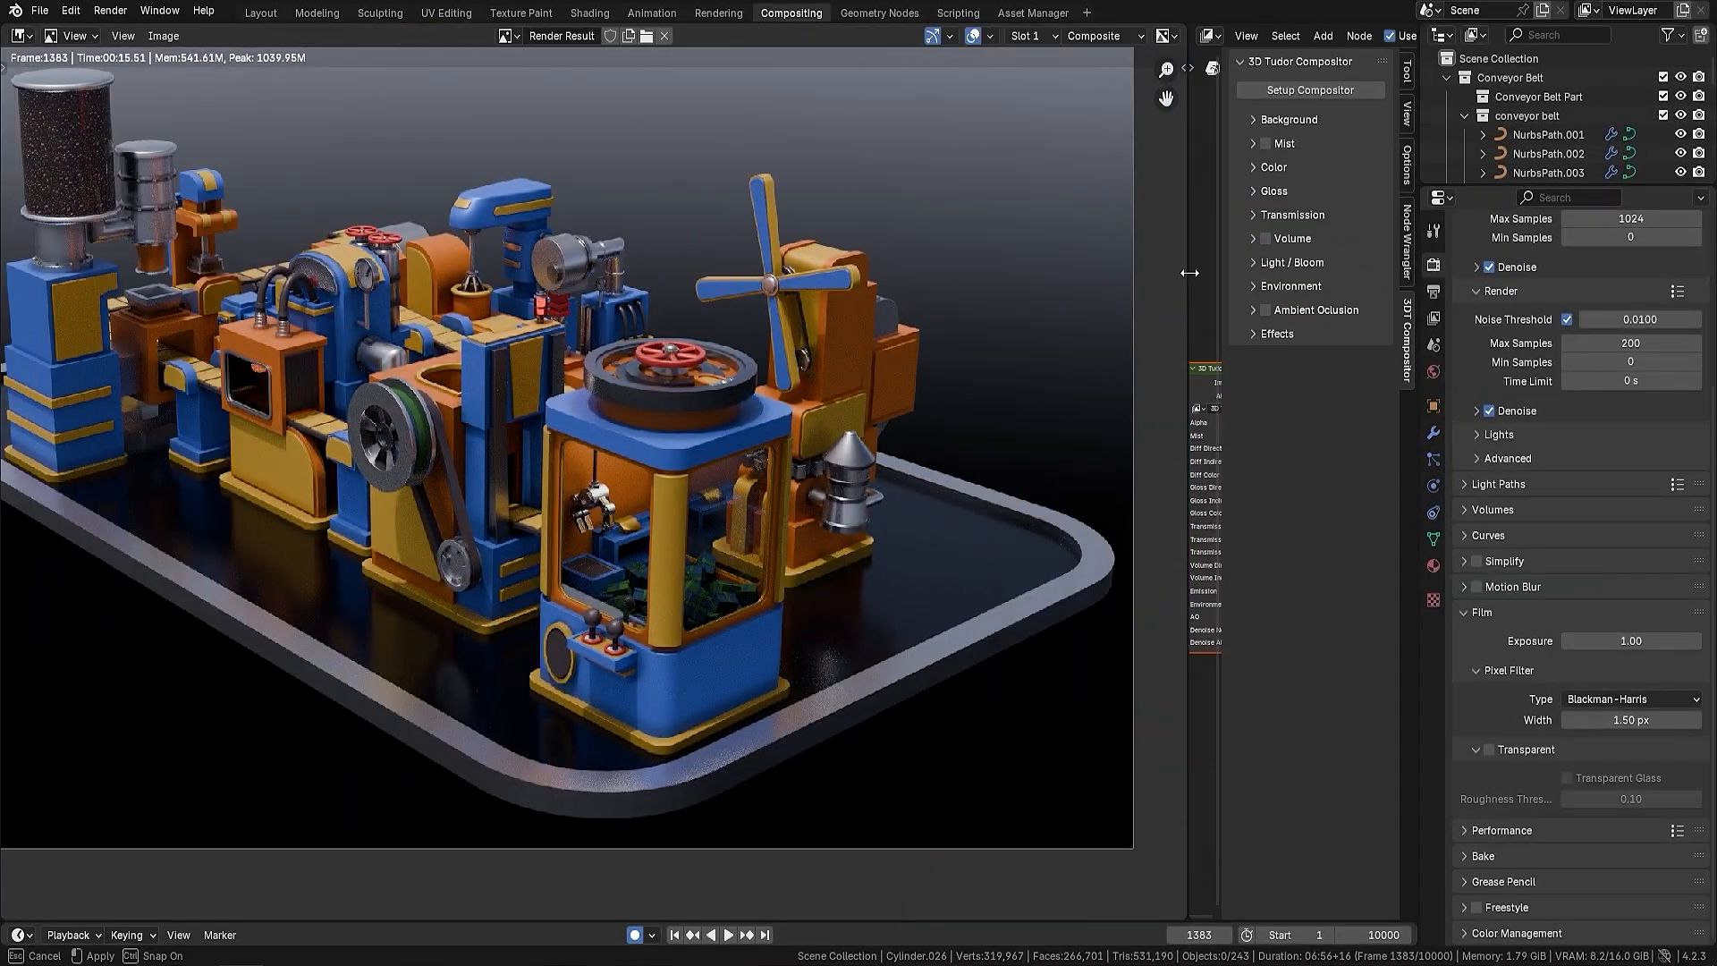
- Set the compositor Background type to Image and browse the backgrounds folder
{"action": "left_click", "coordinate": [1272, 166]}
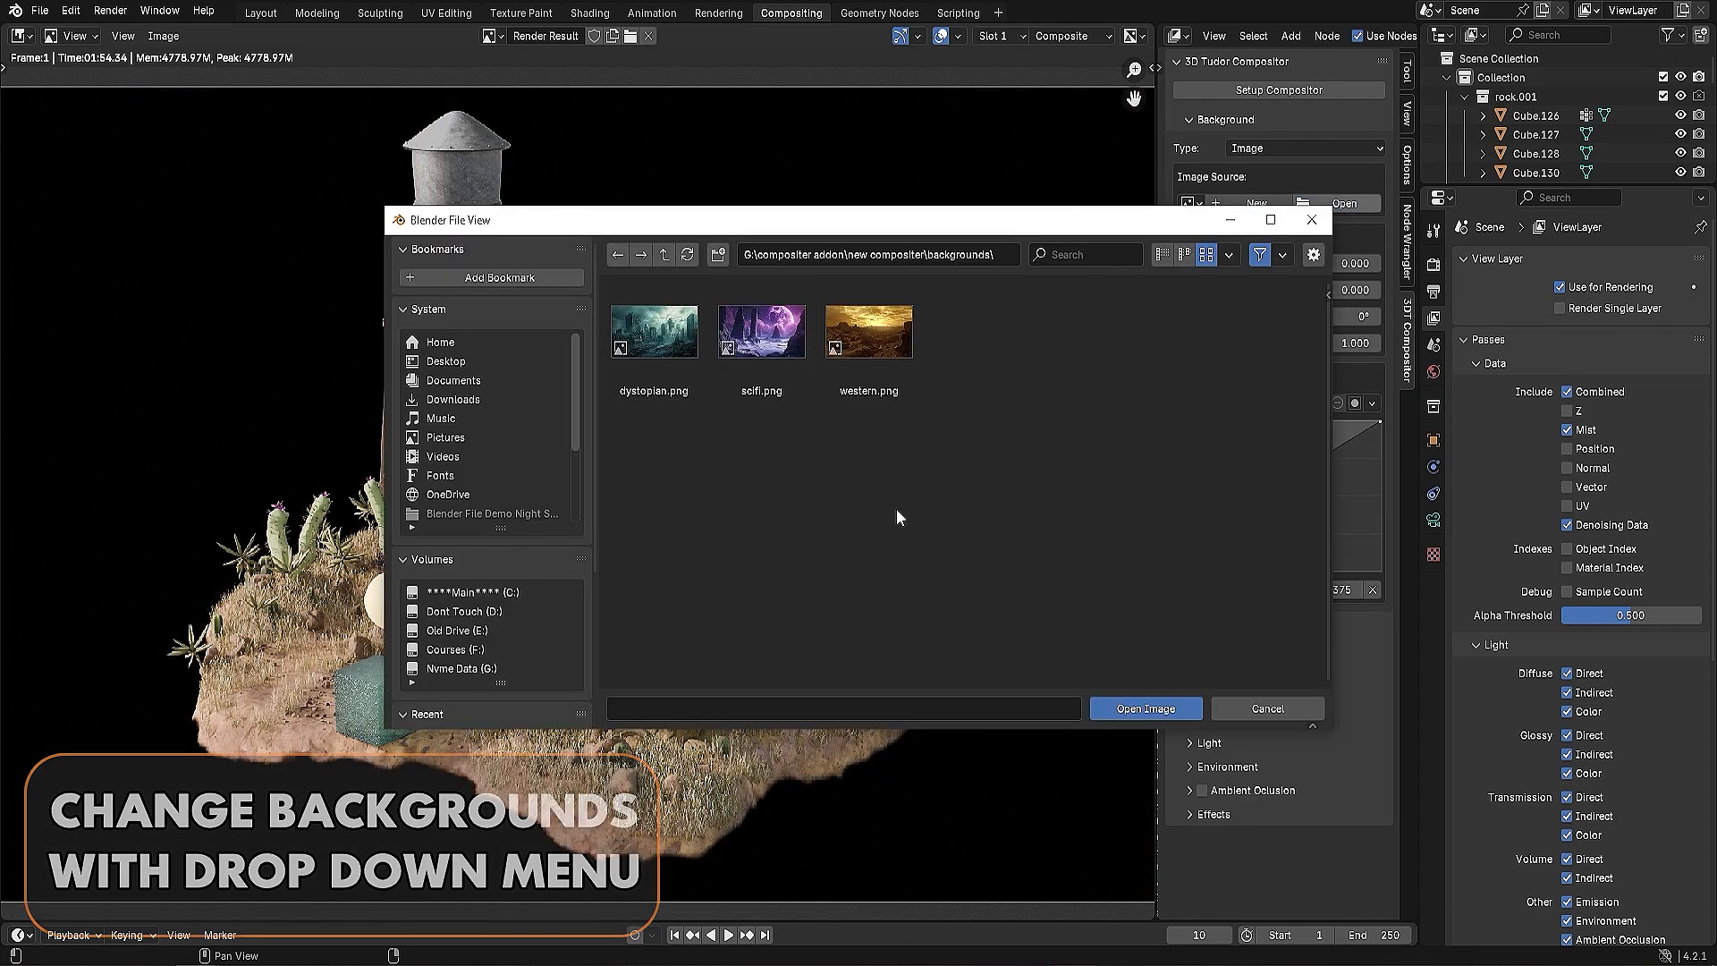
- Enable object Drop with Flour Bag on the conveyor belt and play the animation
{"action": "left_click", "coordinate": [1144, 709]}
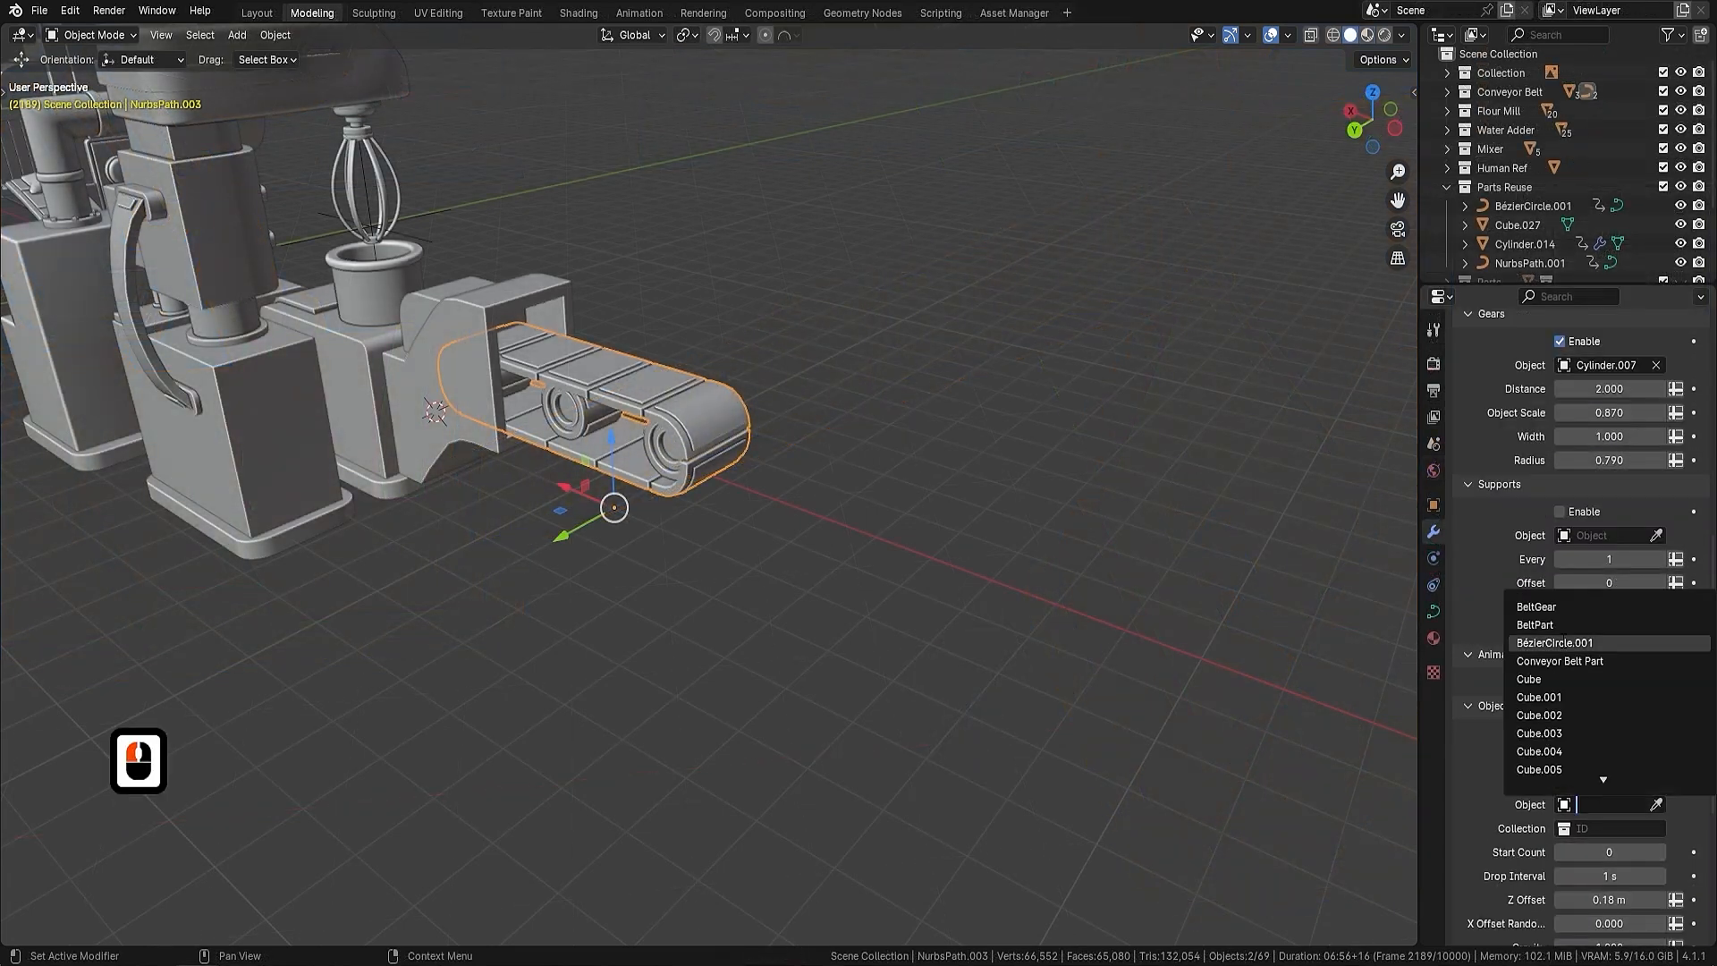
{"action": "key", "text": "f9"}
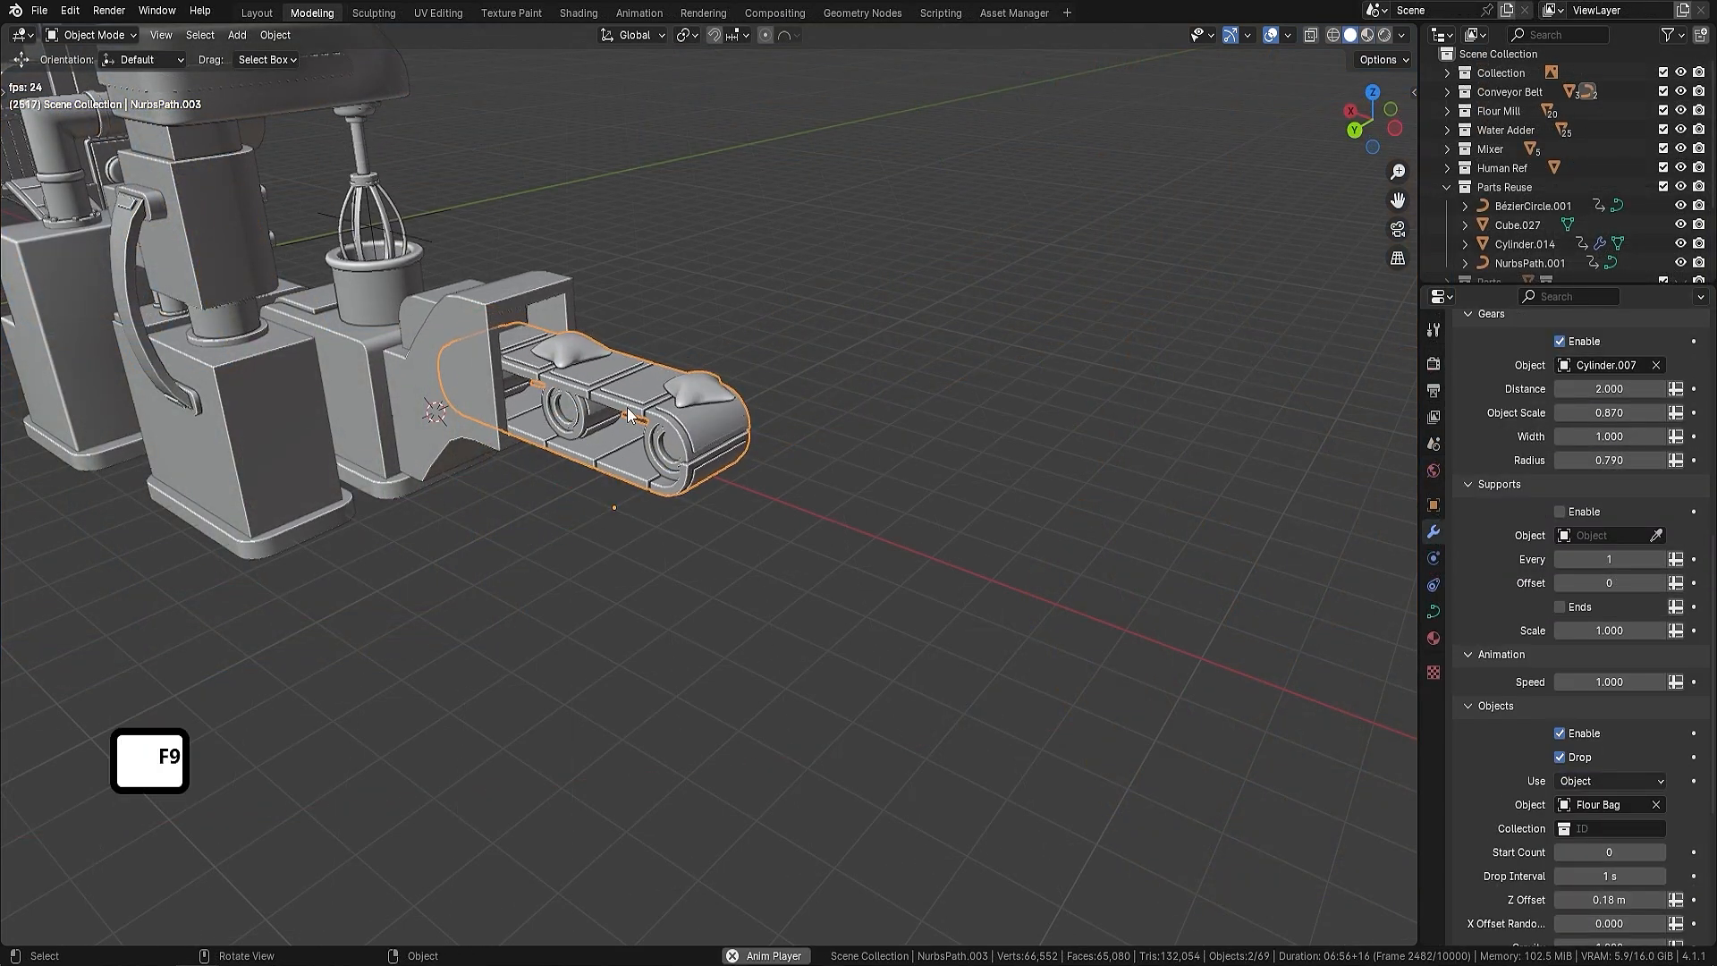